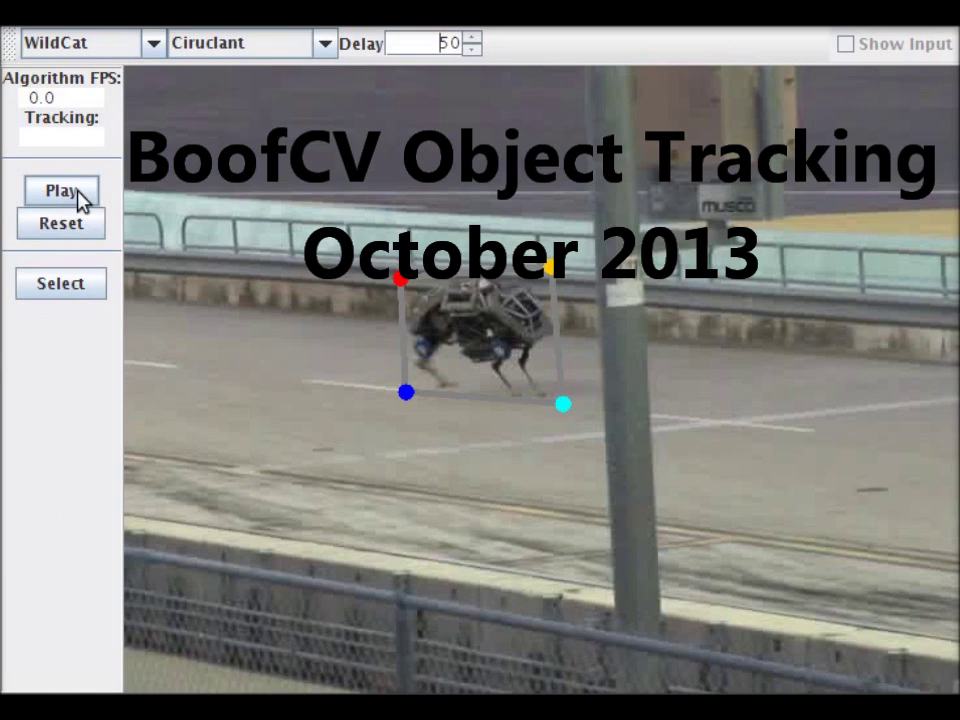
Run Circulant tracking on the WildCat robot, then reset to the first frame
{"action": "left_click", "coordinate": [60, 190]}
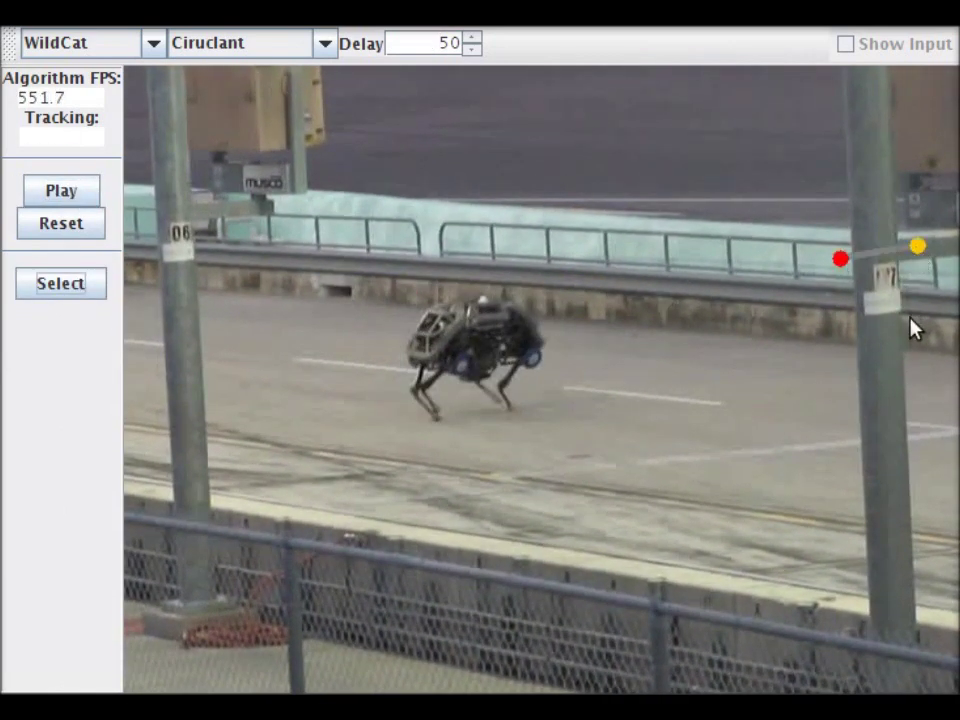
{"action": "left_click", "coordinate": [60, 190]}
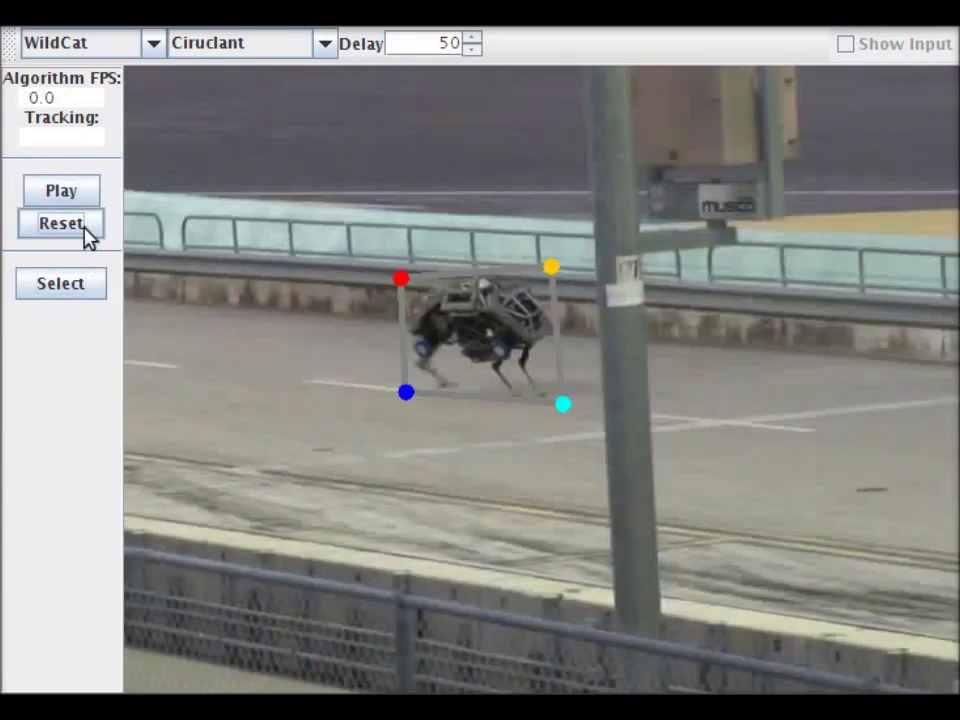
Load the Tree video under Circulant with the target box on the trunk
{"action": "left_click", "coordinate": [61, 190]}
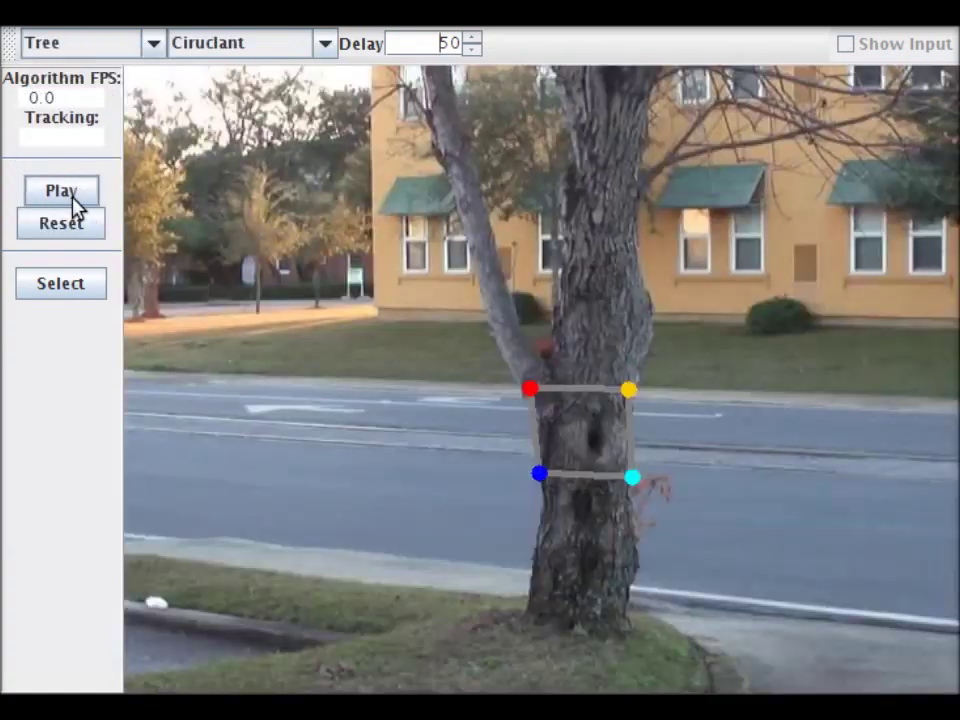
Run Circulant tracking on the tree trunk
{"action": "left_click", "coordinate": [60, 190]}
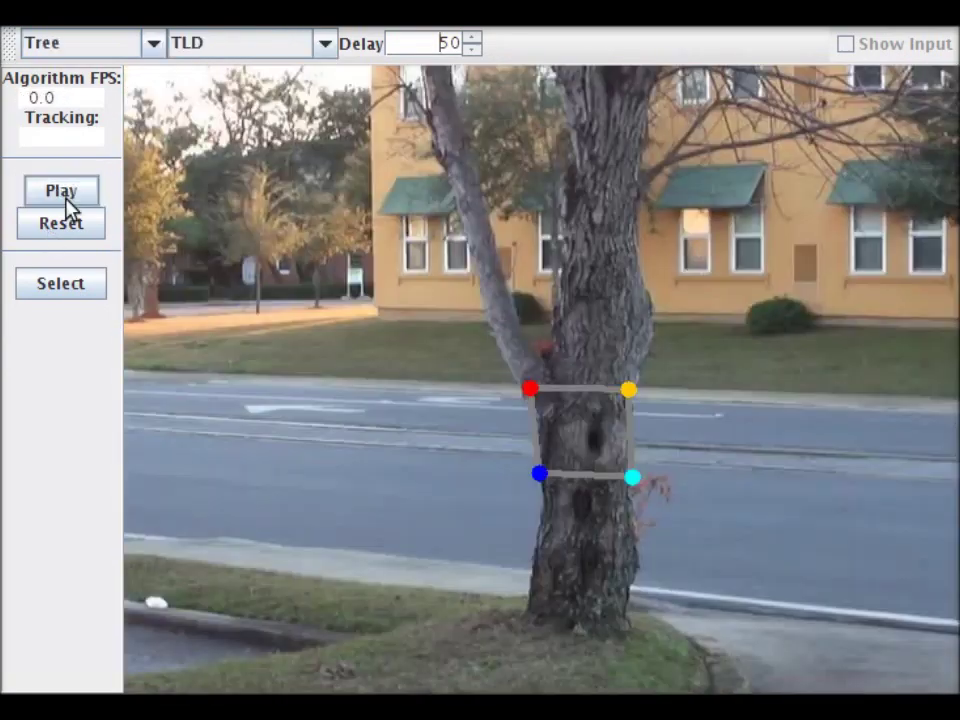
Run TLD tracking on the tree trunk
{"action": "left_click", "coordinate": [60, 190]}
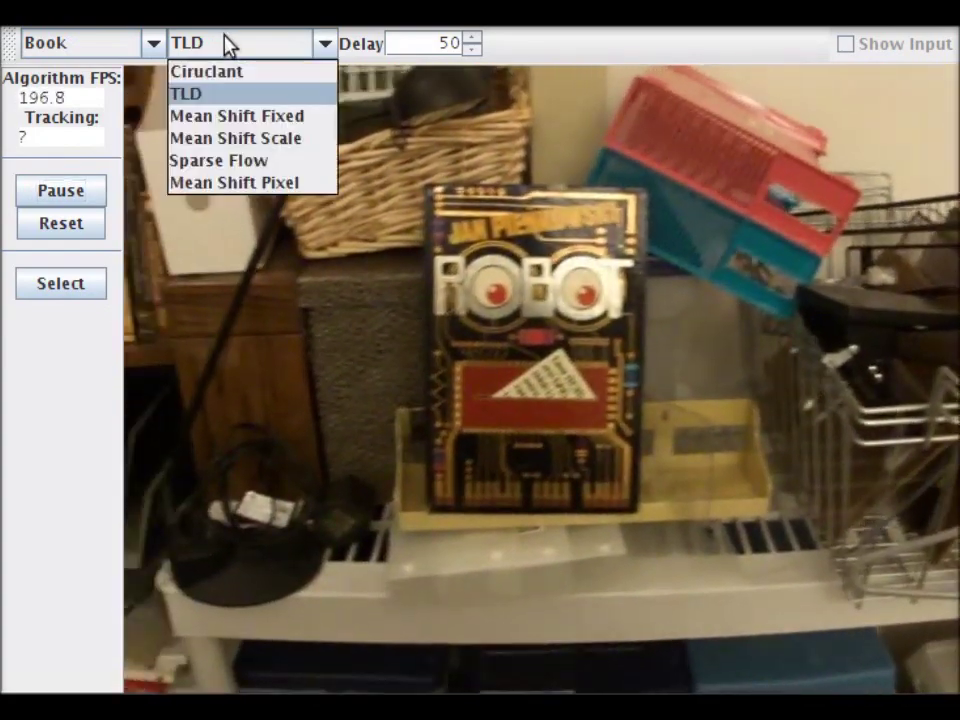
Switch the tracker to Sparse Flow and run it on the robot book
{"action": "left_click", "coordinate": [219, 160]}
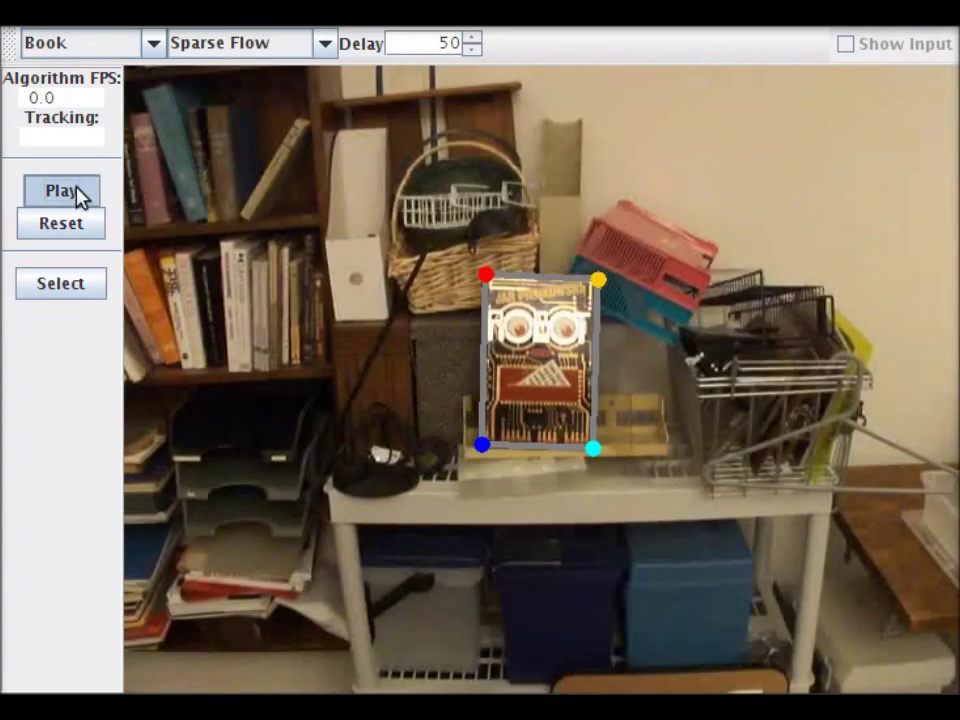
{"action": "left_click", "coordinate": [60, 190]}
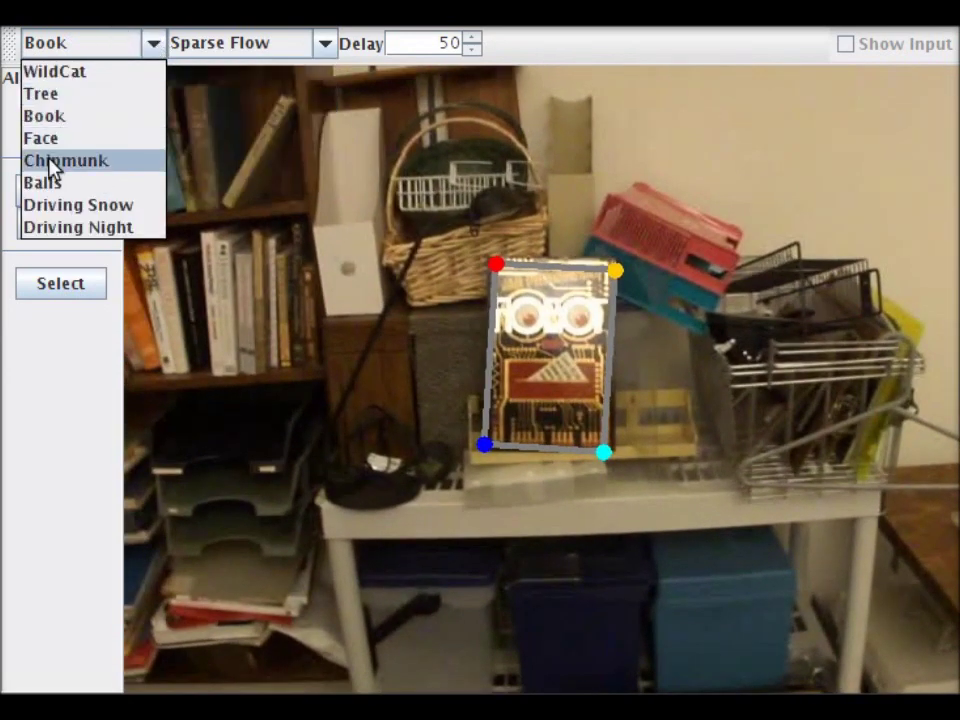
Load the Balls video and track the blue ball with Sparse Flow
{"action": "left_click", "coordinate": [44, 182]}
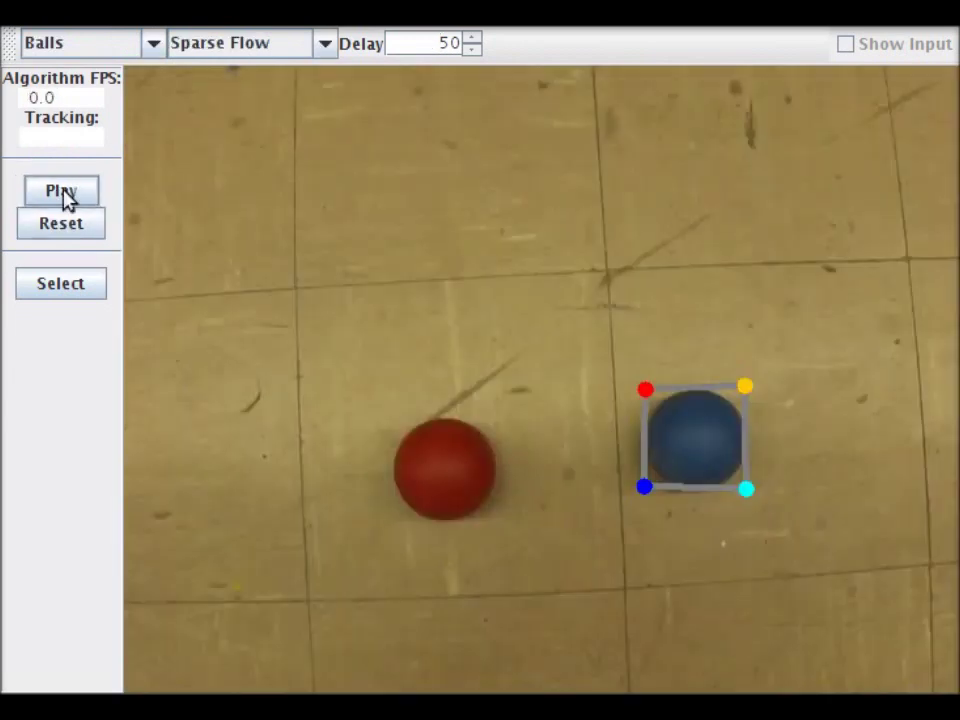
{"action": "left_click", "coordinate": [61, 190]}
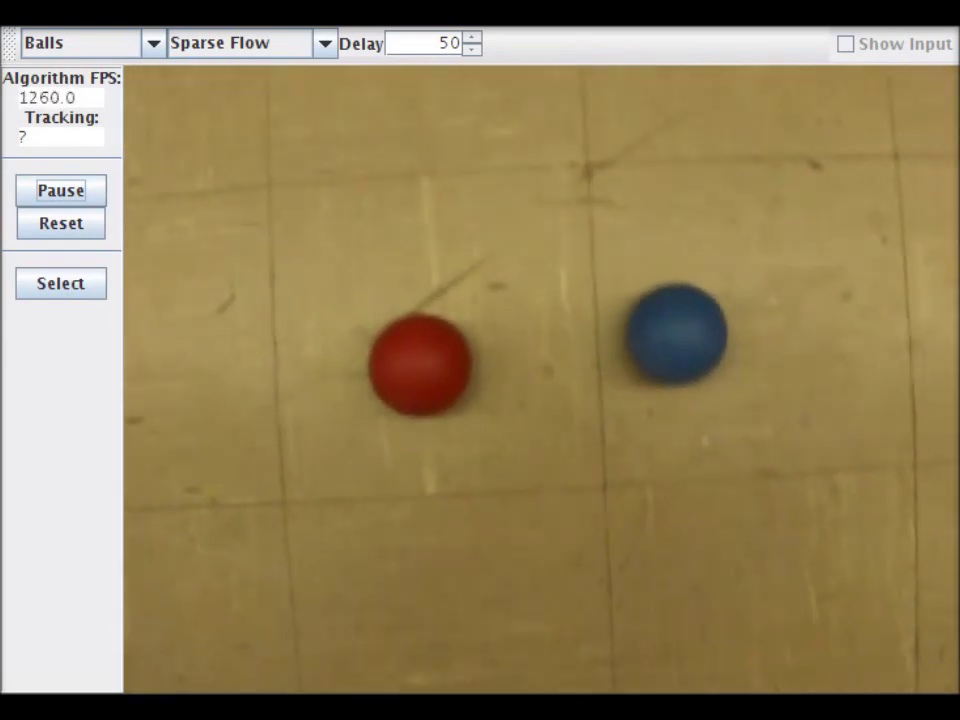
{"action": "left_click", "coordinate": [325, 43]}
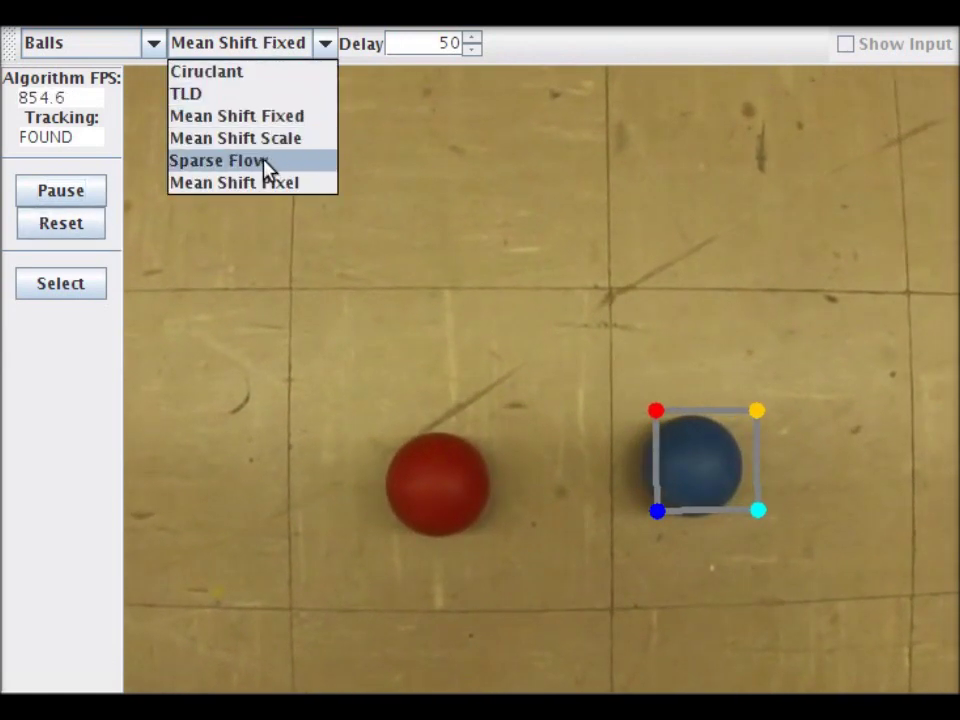
Follow the blue ball with Mean Shift Pixel, then run Mean Shift Fixed on Book
{"action": "left_click", "coordinate": [234, 182]}
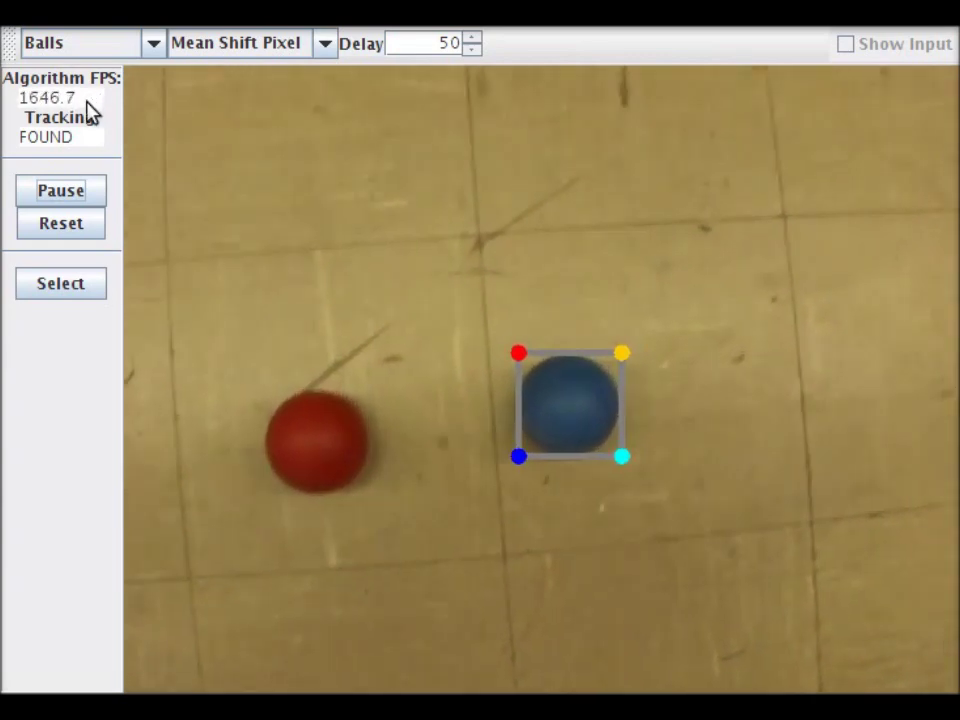
{"action": "left_click", "coordinate": [80, 42]}
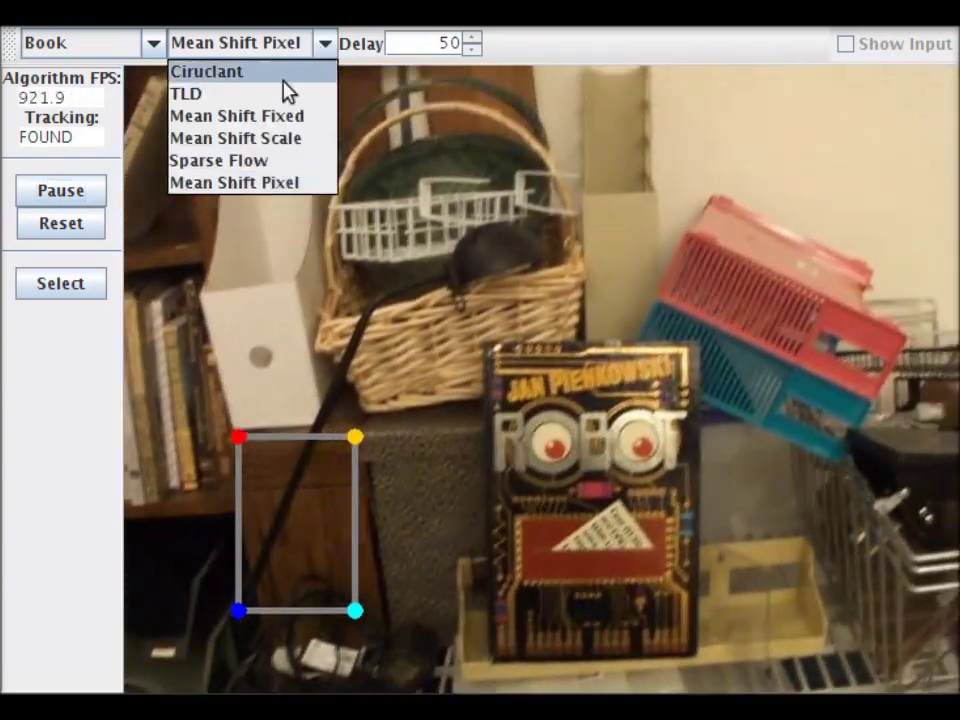
{"action": "left_click", "coordinate": [237, 115]}
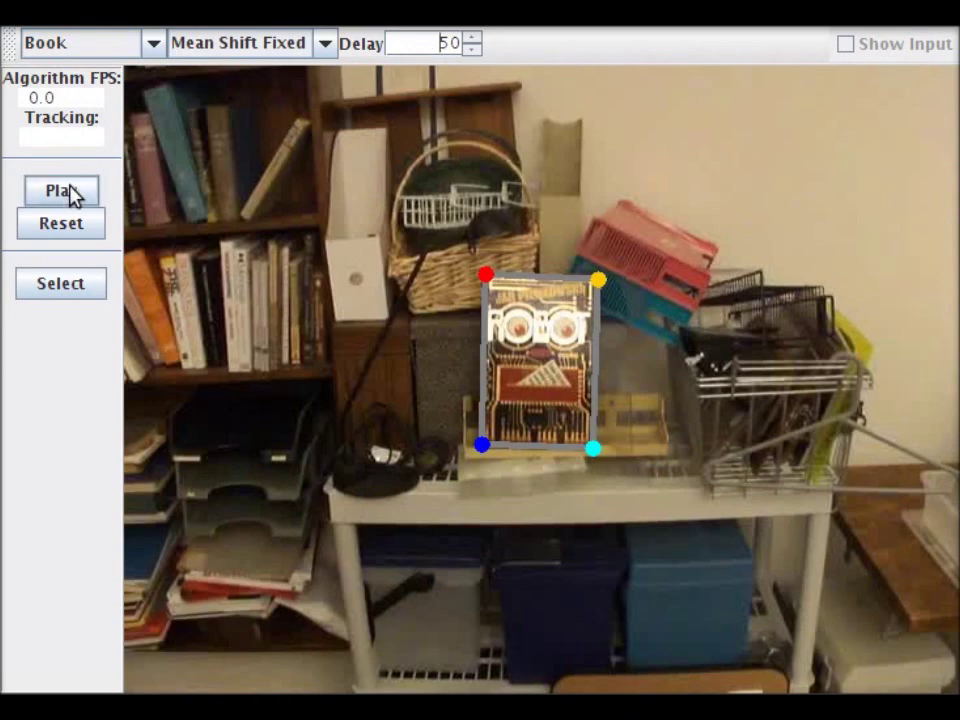
{"action": "left_click", "coordinate": [60, 190]}
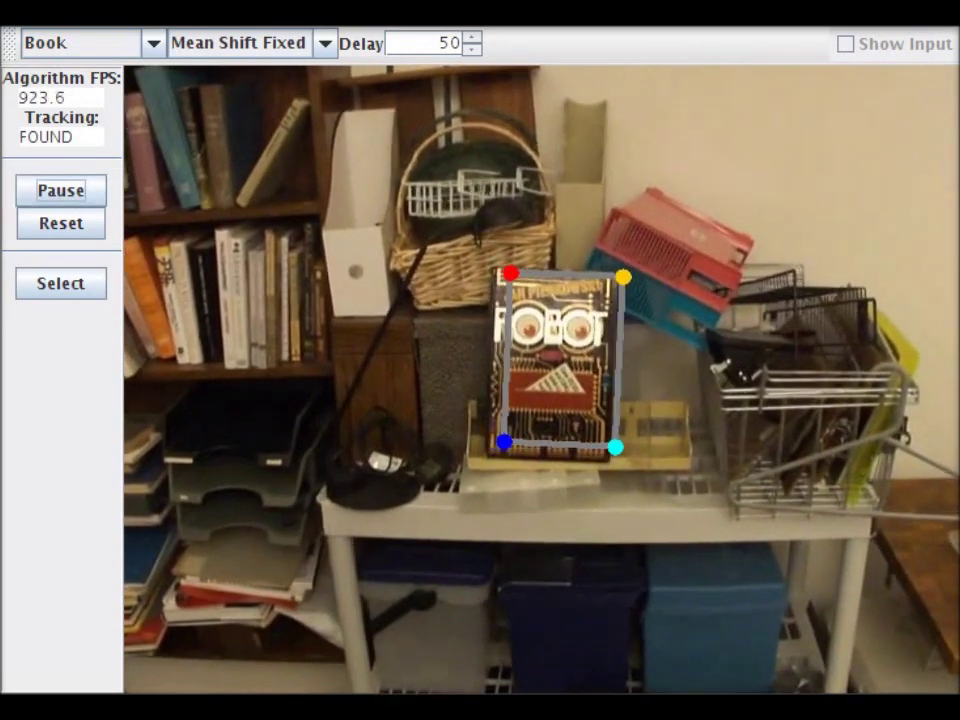